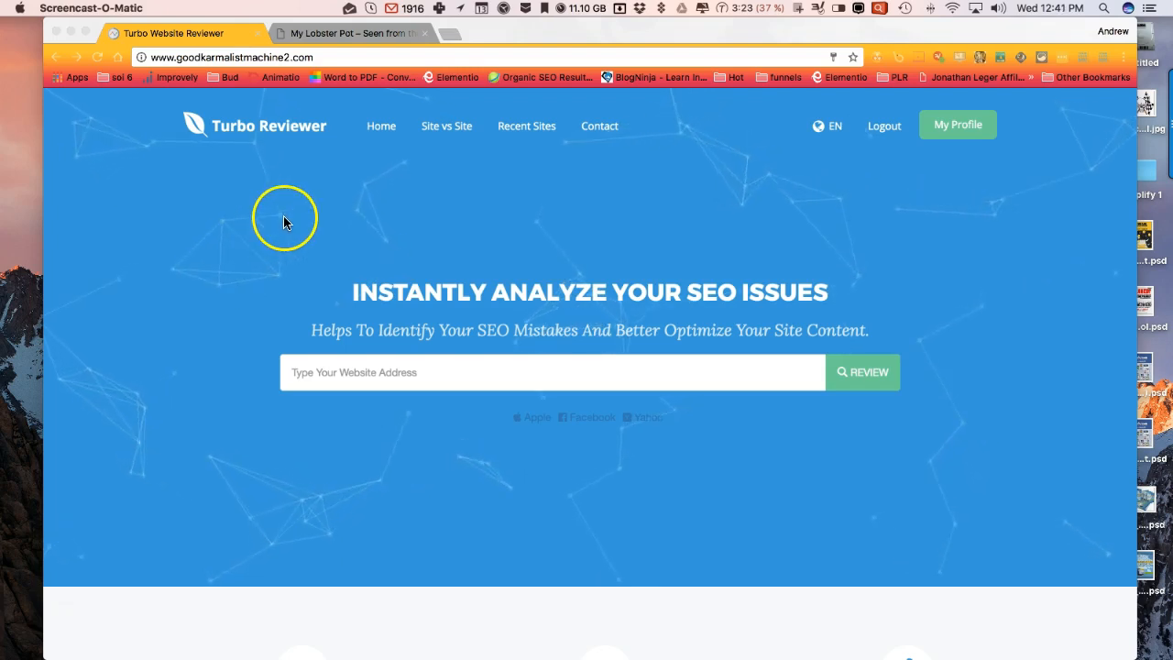
mouse_move(264, 302)
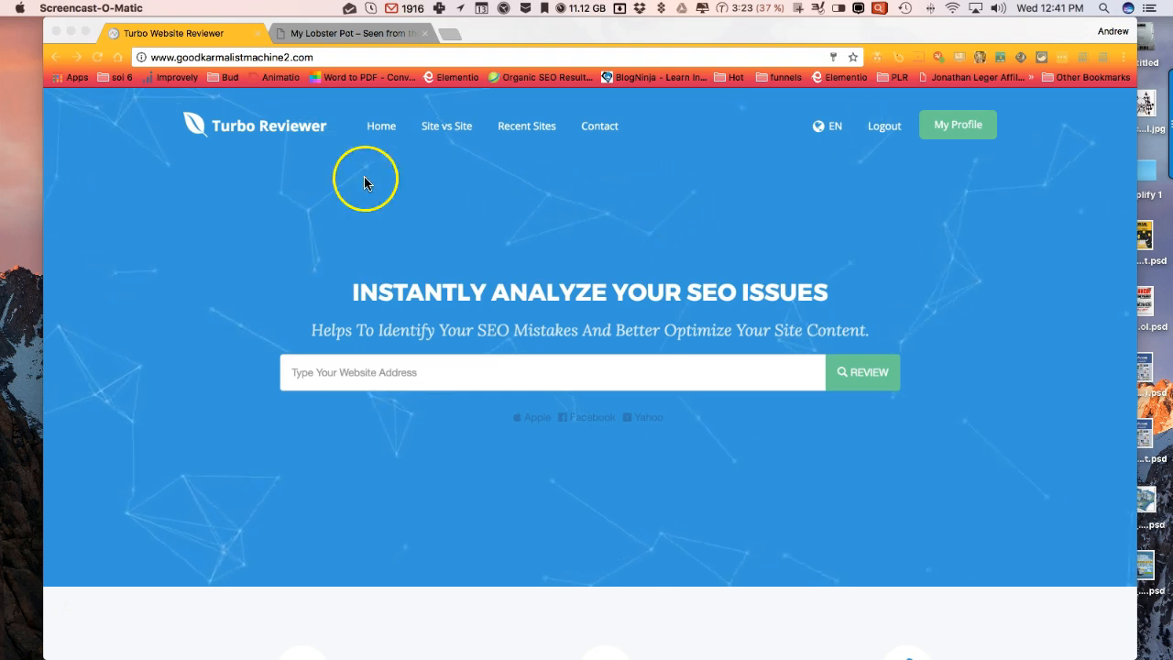
type("https://good-karma-list-machine.com/wp/")
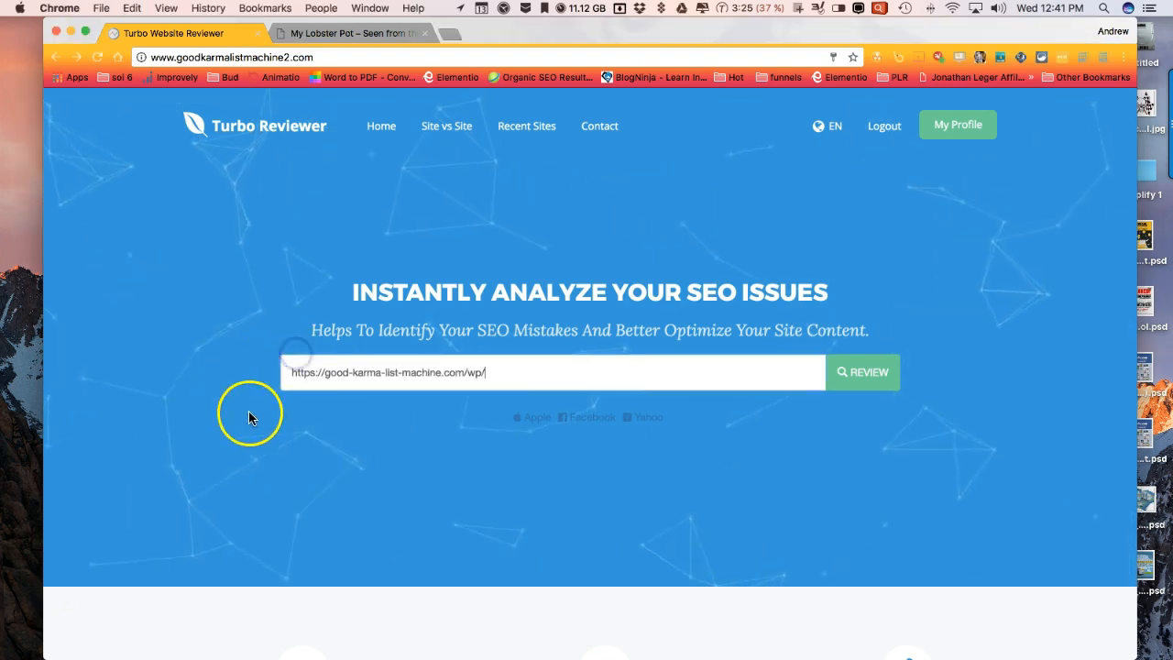
left_click(862, 371)
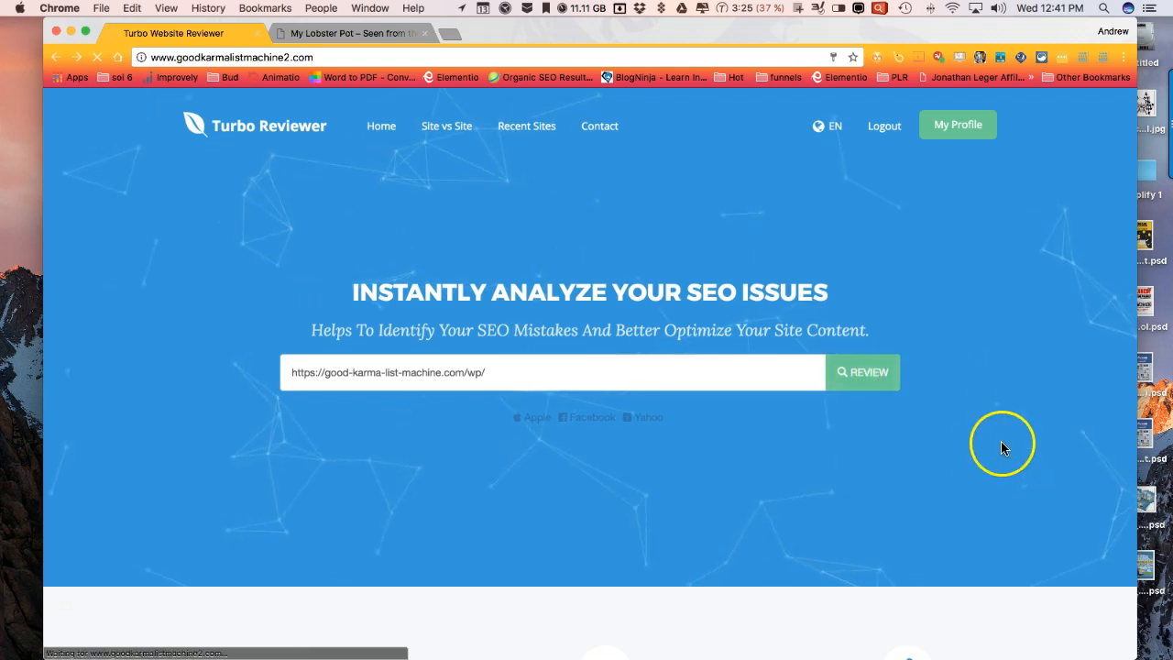
left_click(861, 370)
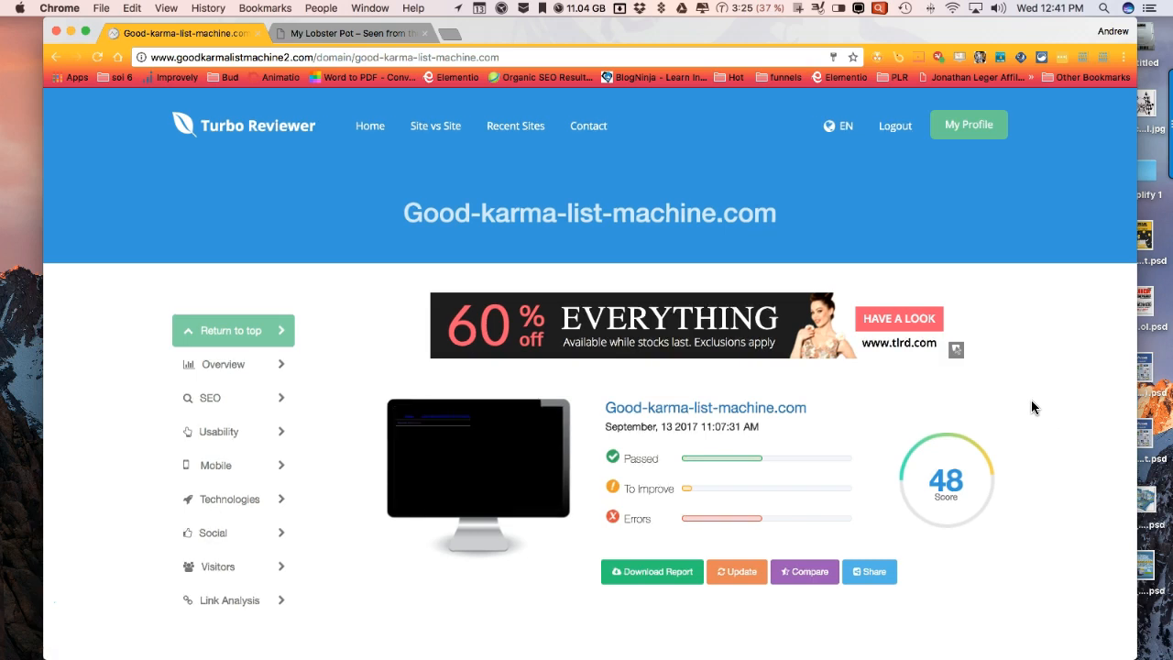
Read through the report's SEO findings (headings, search preview, image alt checks) and return to the top
scroll("down", 3)
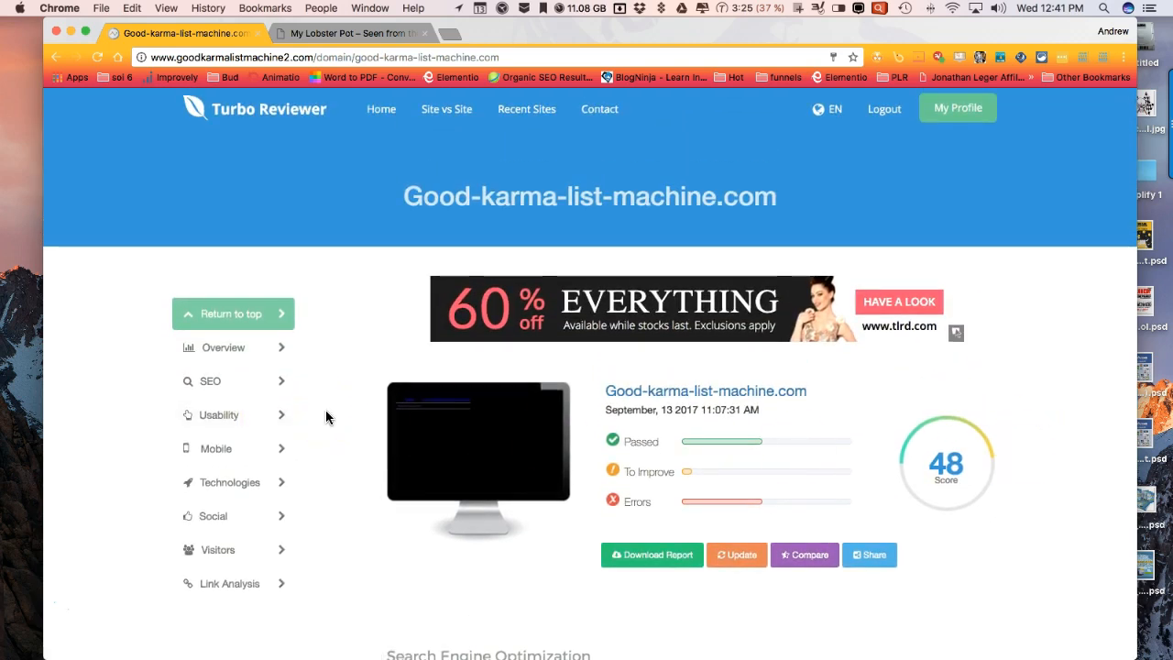
scroll("down", 3)
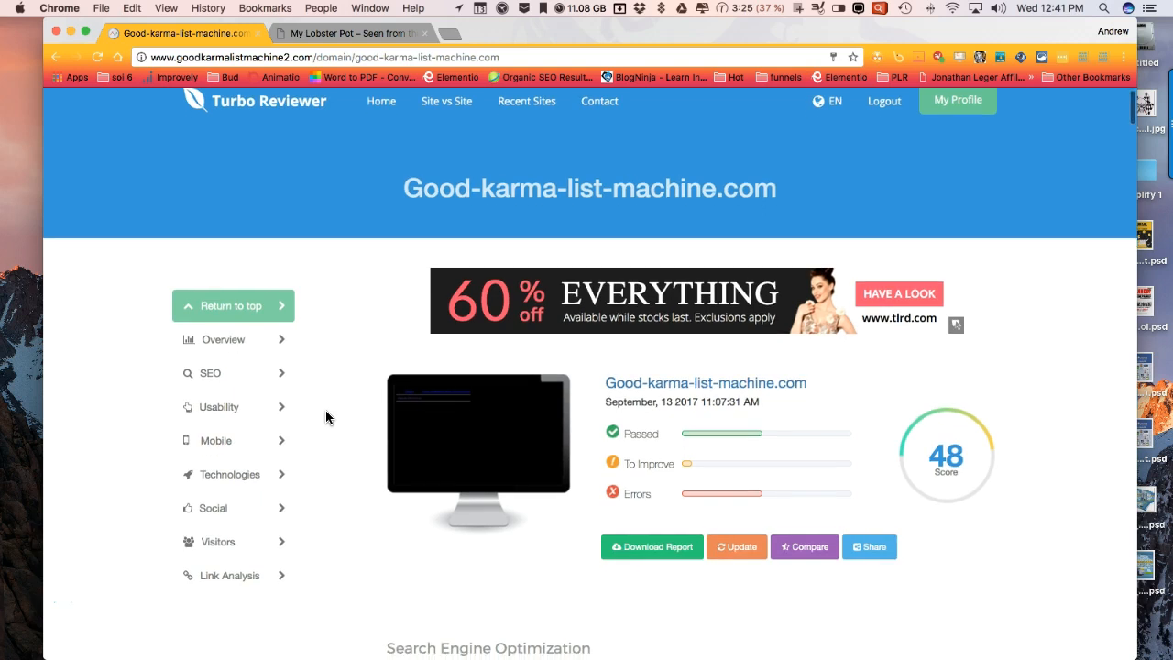
left_click(209, 372)
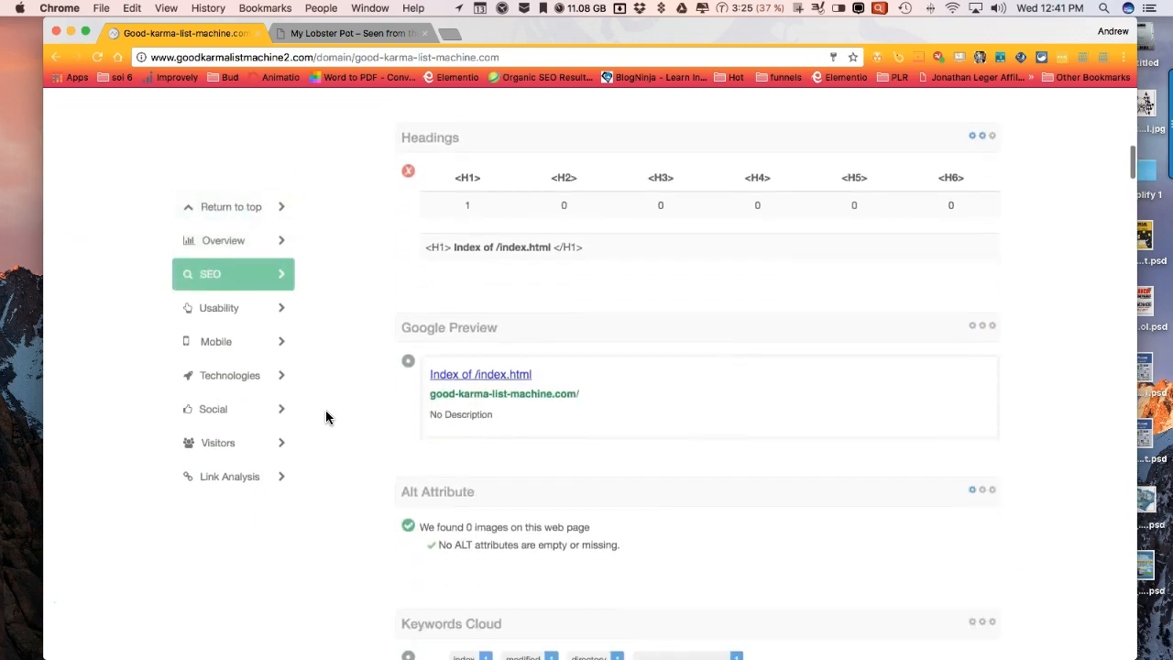
left_click(231, 205)
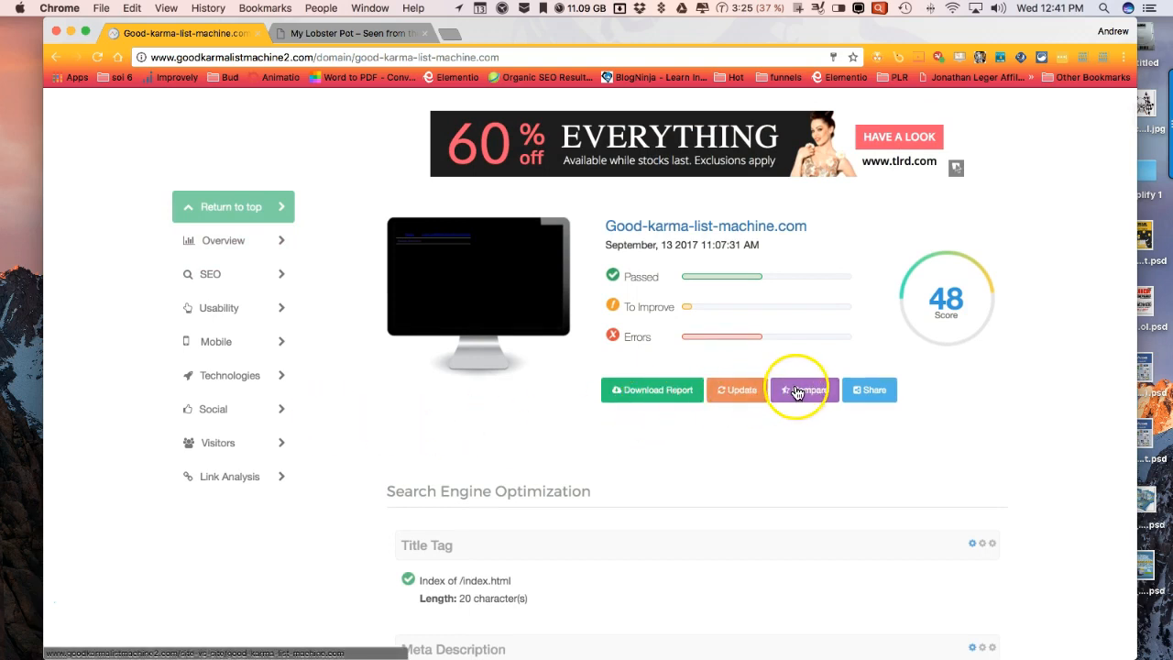
Launch the Competitive Analysis comparison with good-karma-list-machine.com prefilled and the competitor blank
left_click(805, 389)
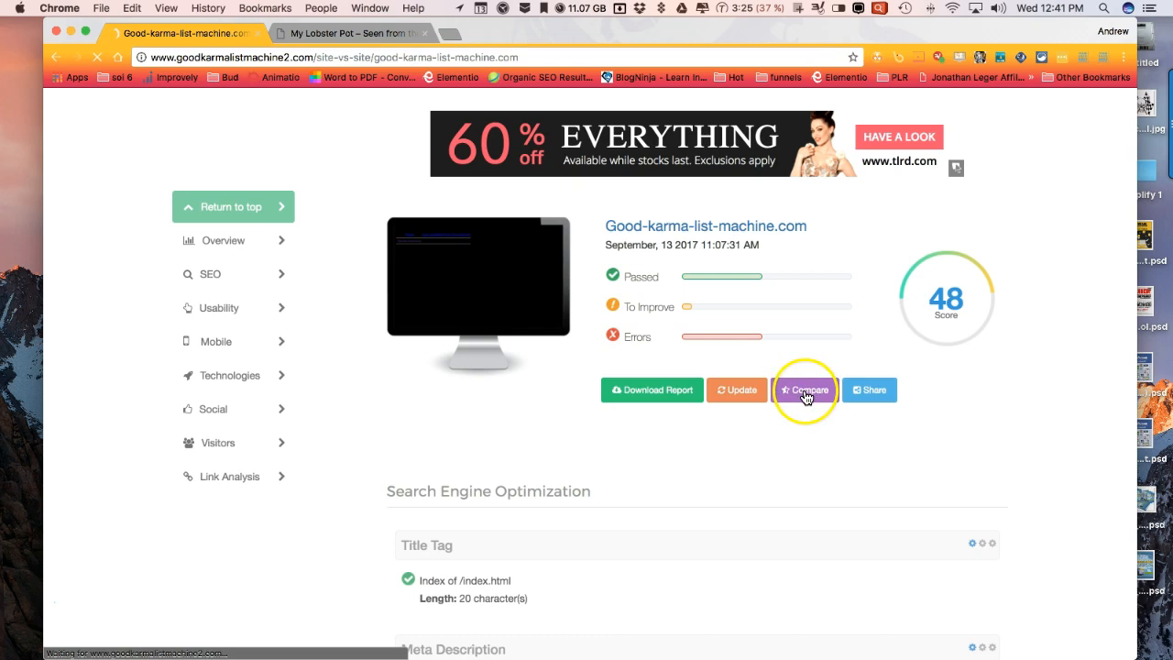
left_click(804, 389)
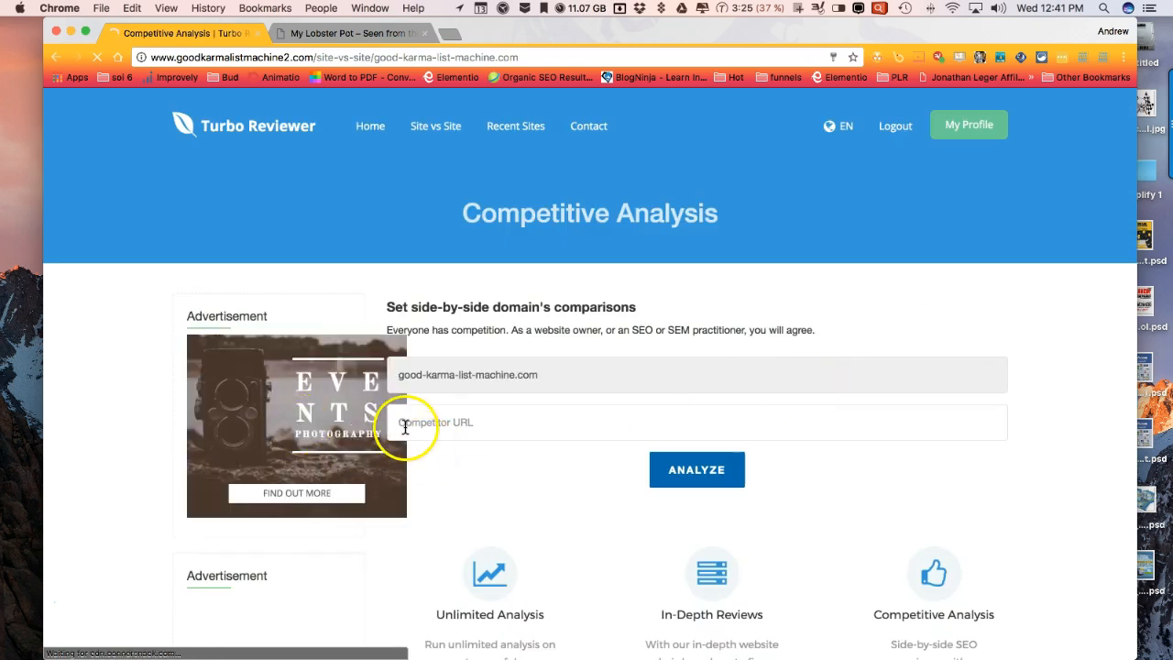
scroll("down", 3)
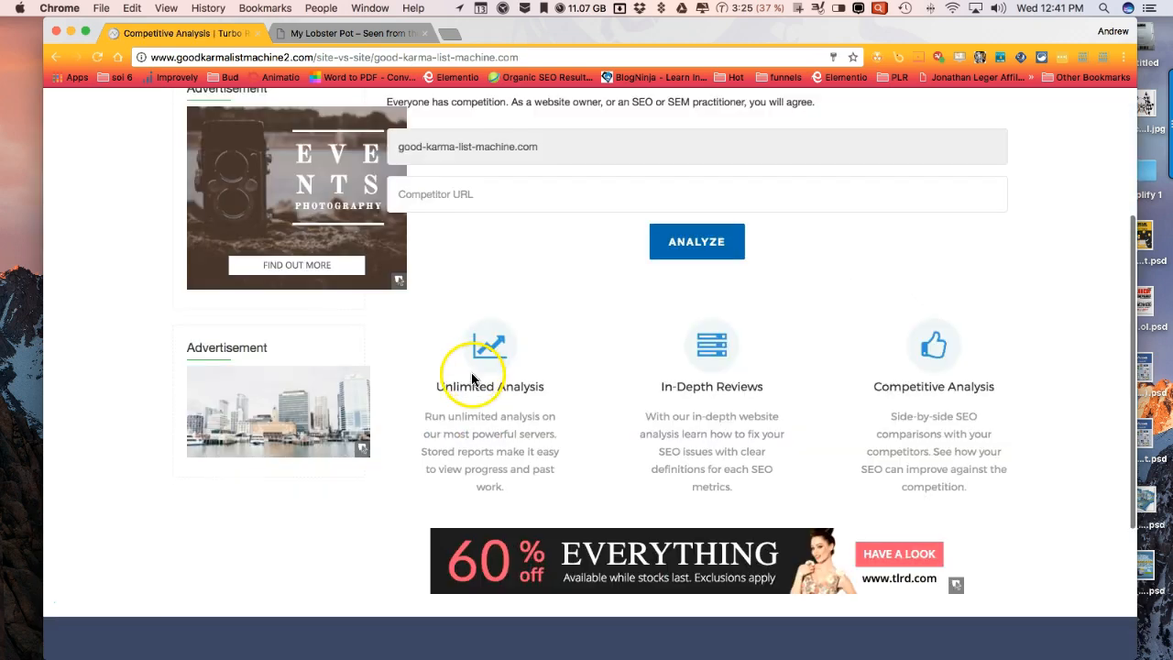
mouse_move(468, 447)
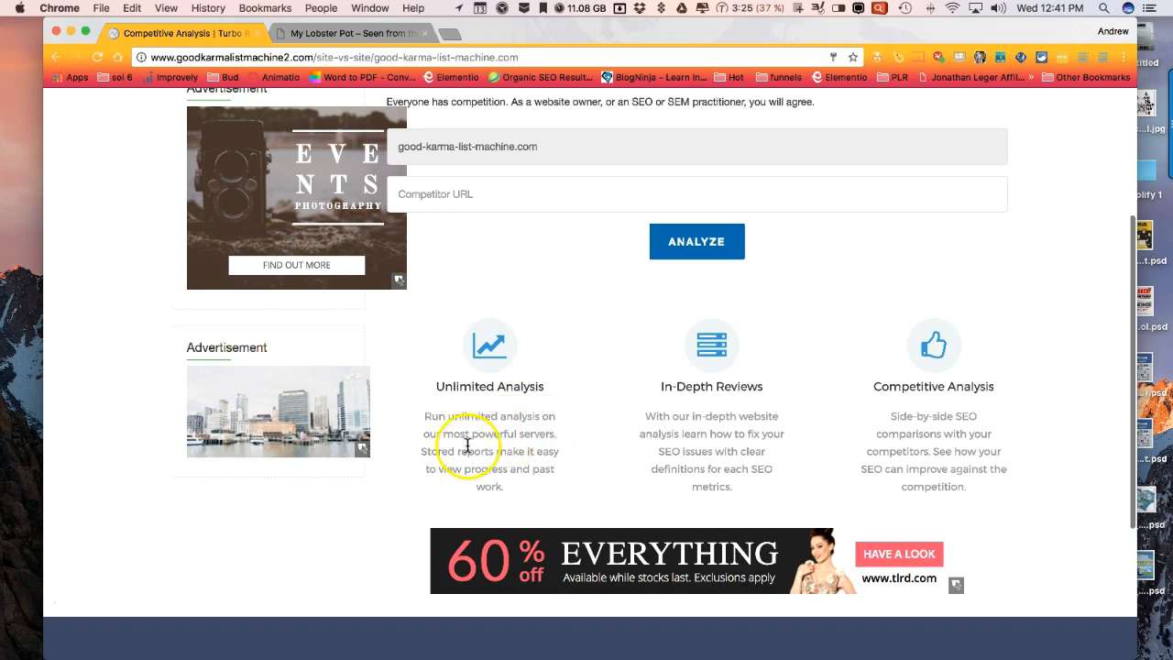
mouse_move(510, 502)
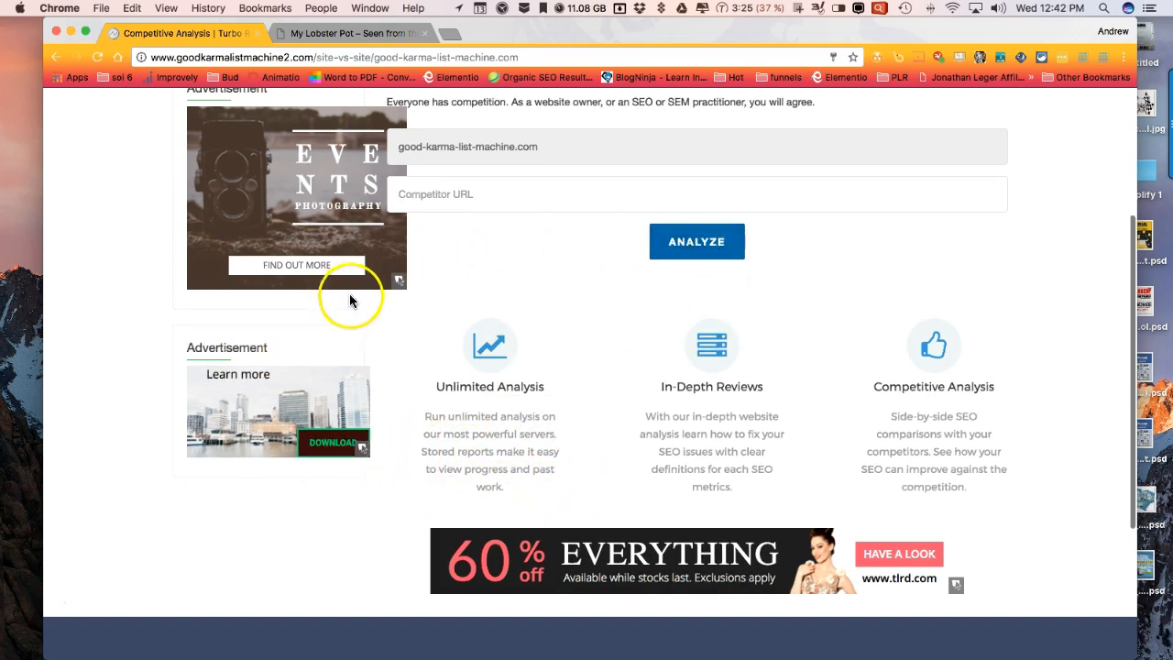
scroll("up", 3)
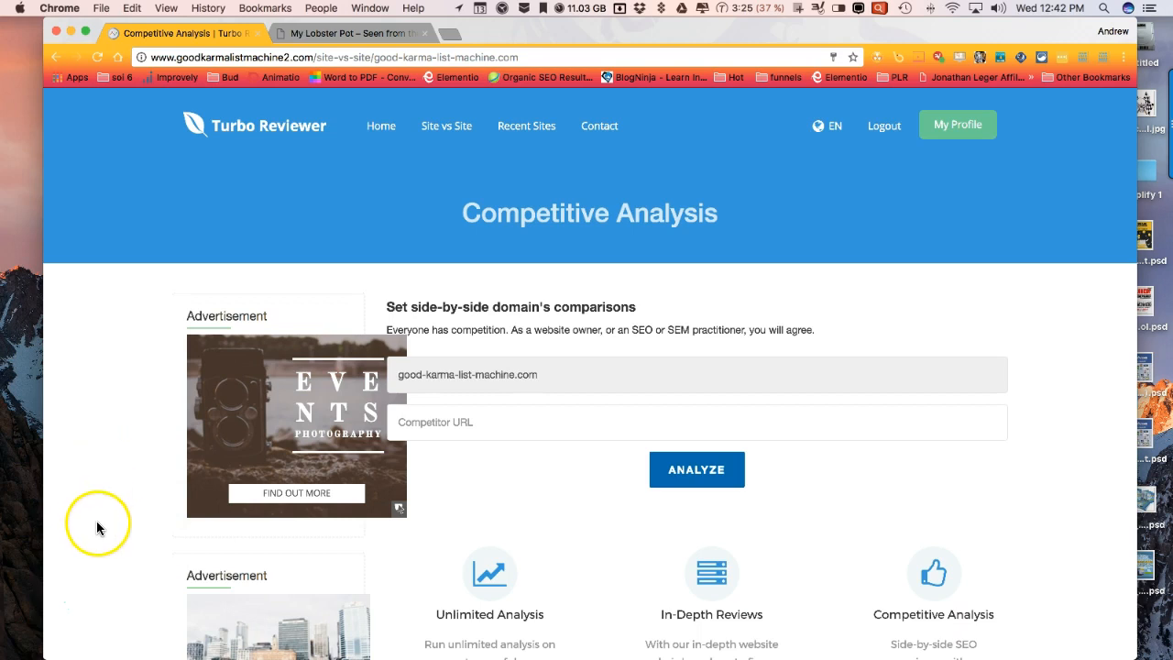
mouse_move(22, 609)
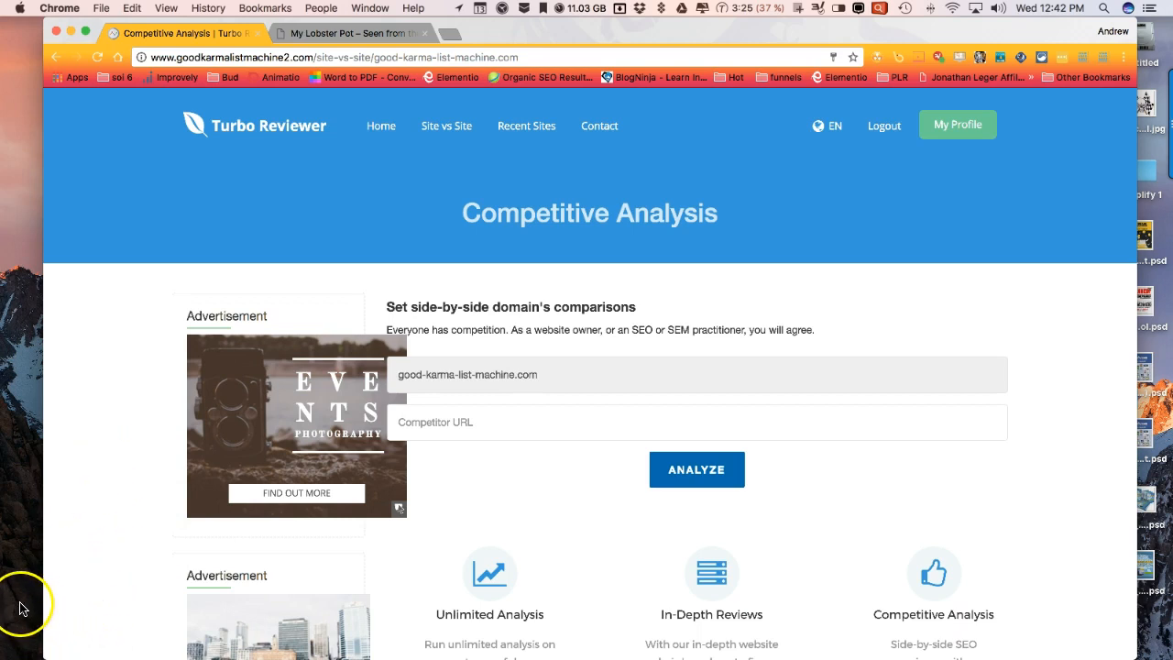